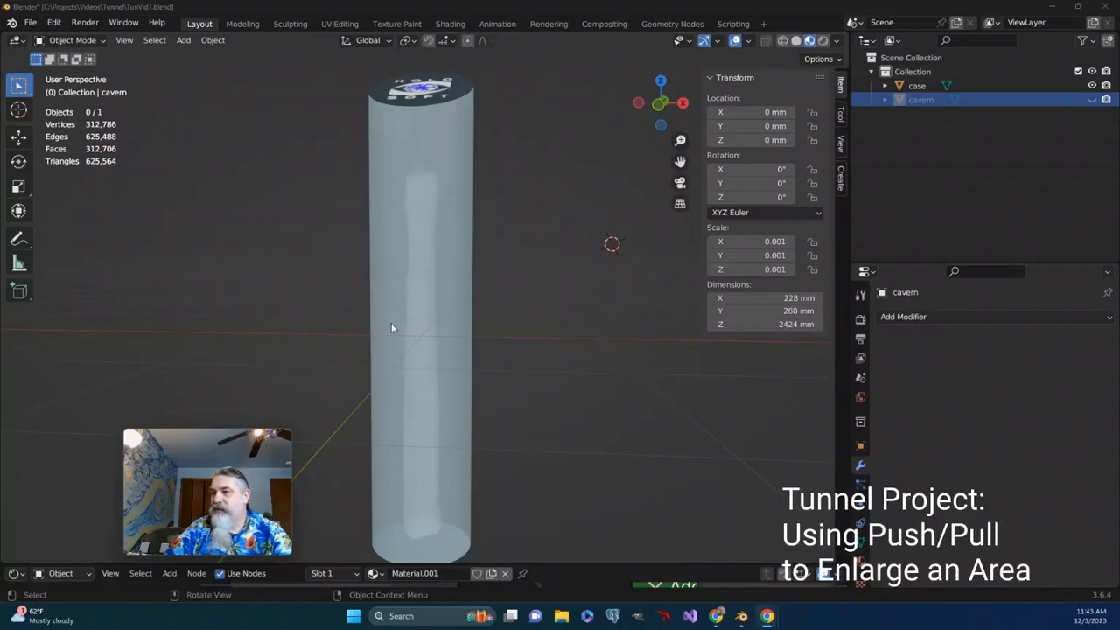
mouse_move(399, 379)
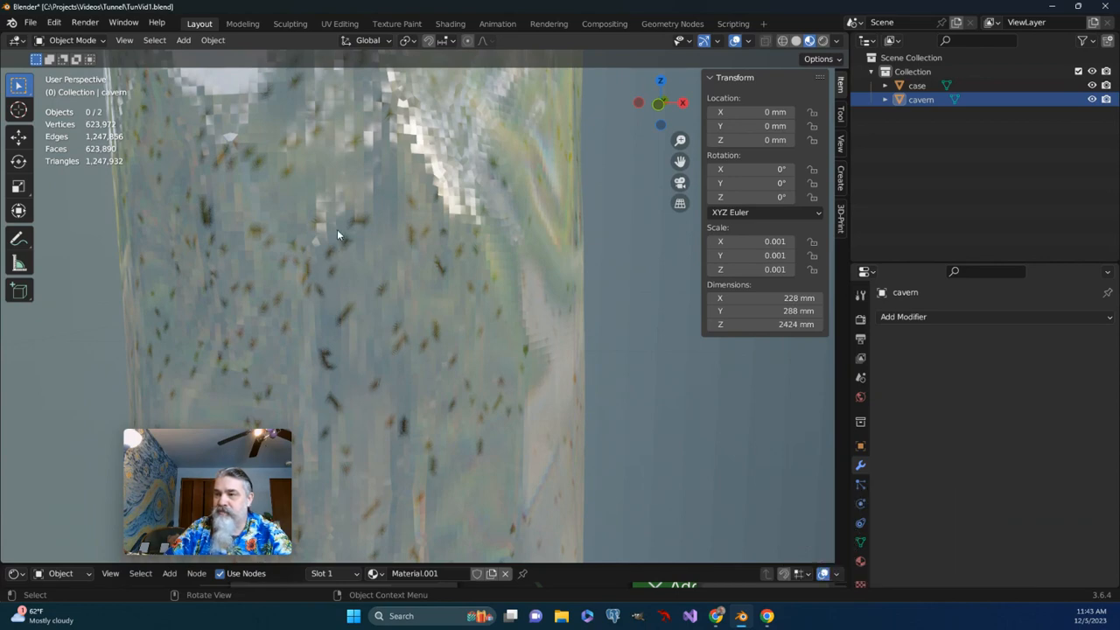
mouse_move(318, 287)
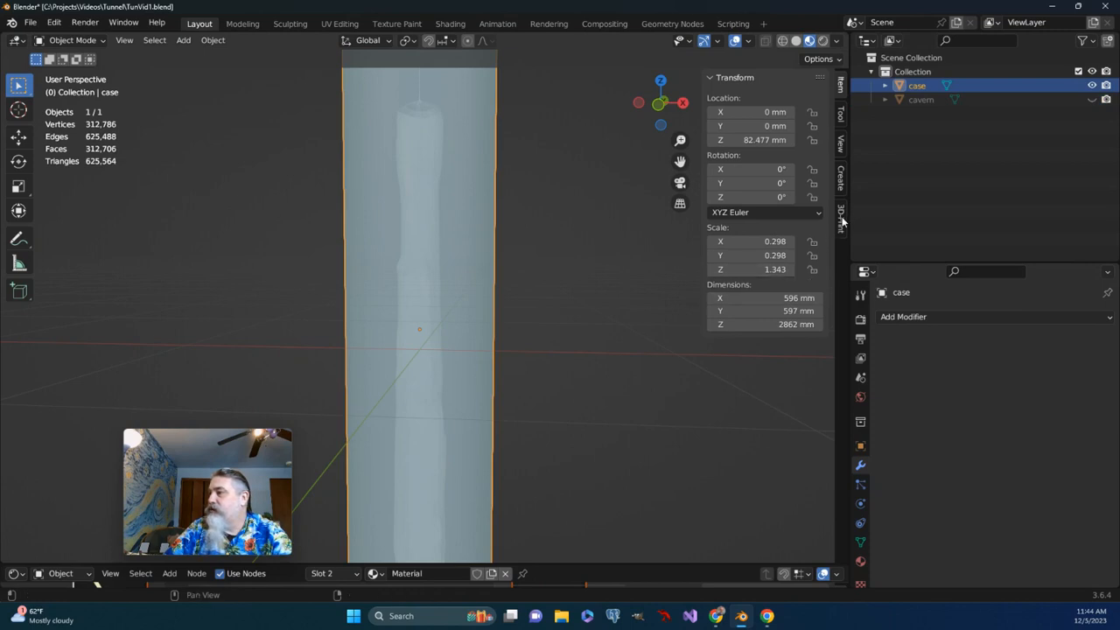
Run Check All in the 3D-Print sidebar, flagging 311184 zero faces and 3 thin faces.
click(840, 213)
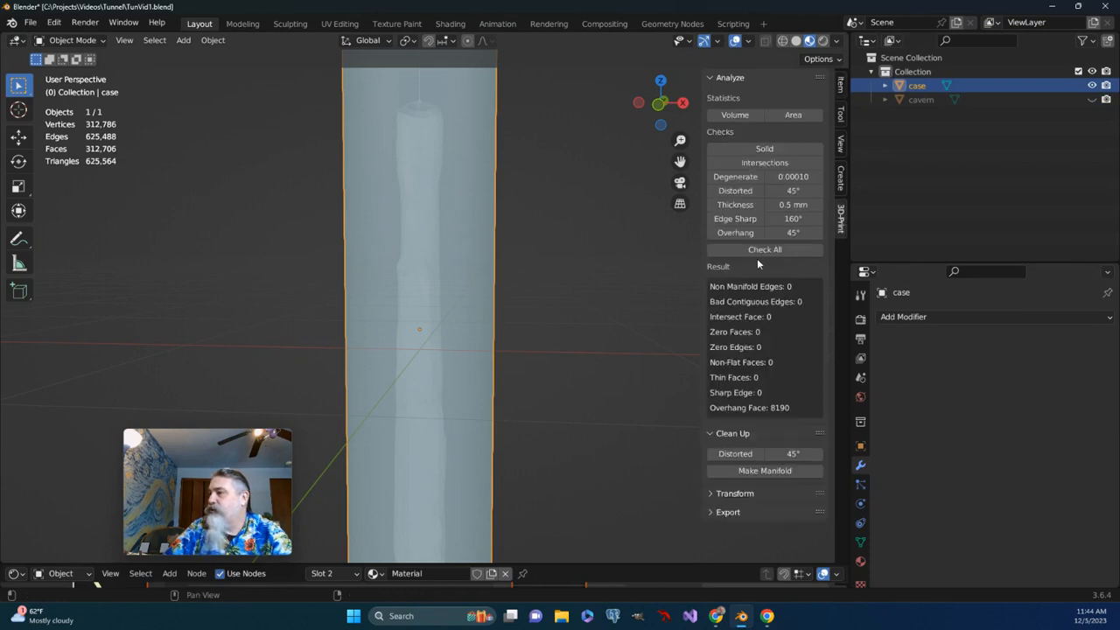
mouse_move(763, 248)
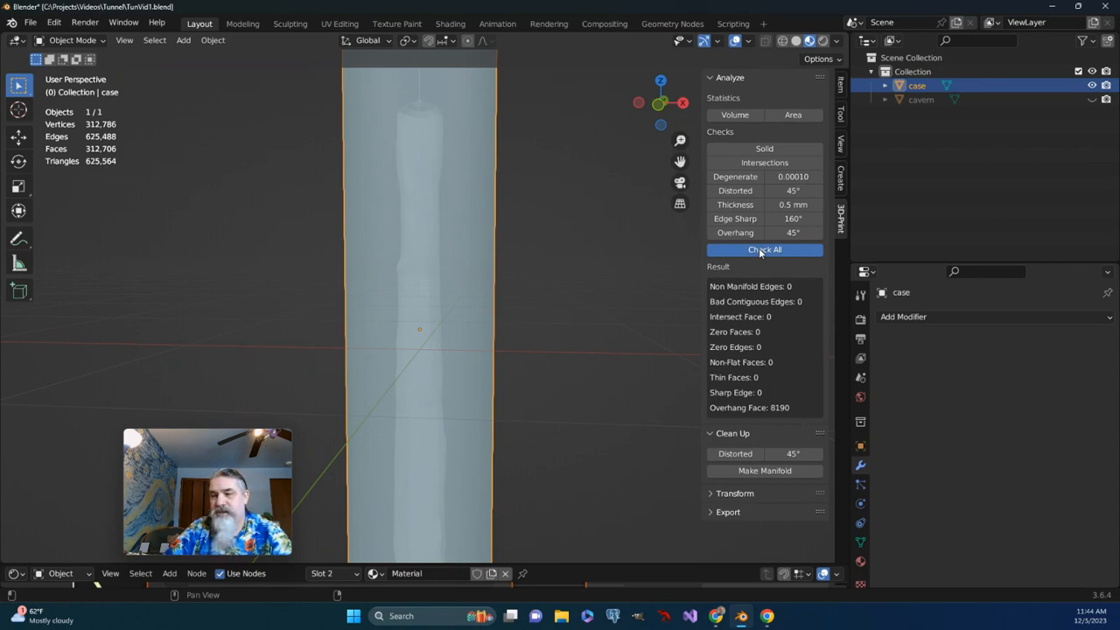
click(763, 248)
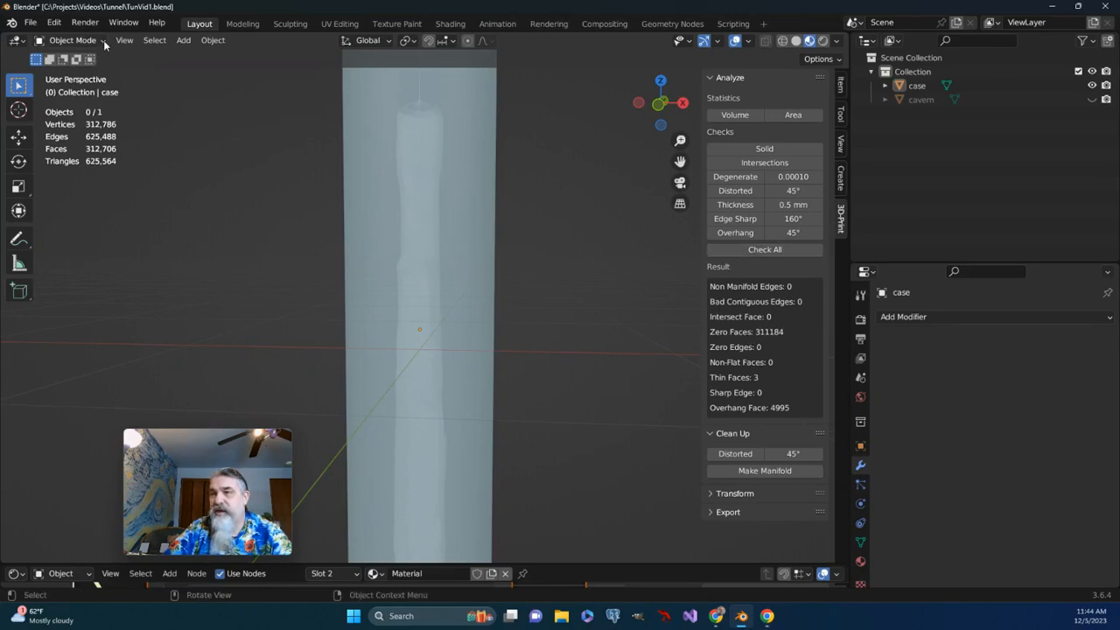
click(70, 40)
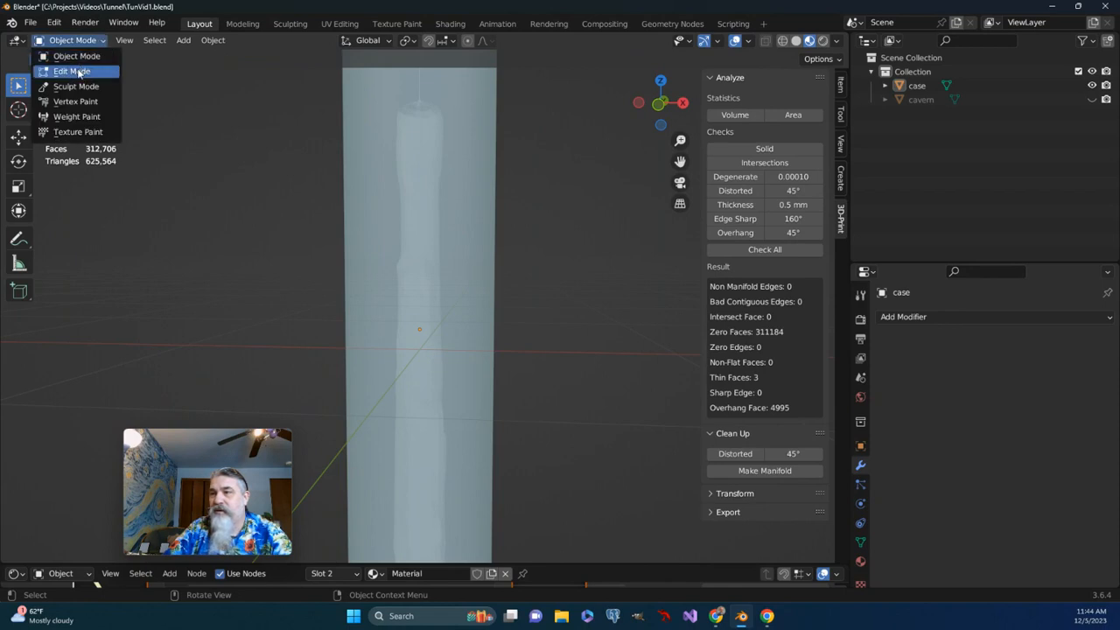
Enter Edit Mode on the case with the cavity faces selected, seen in front orthographic view.
click(71, 70)
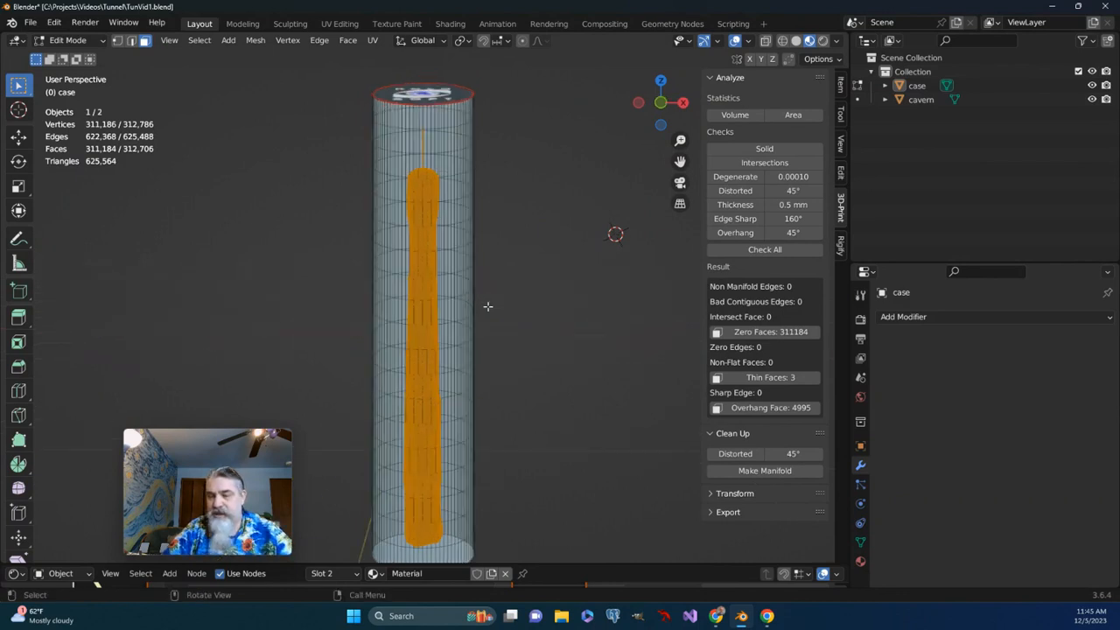
key(KP_1)
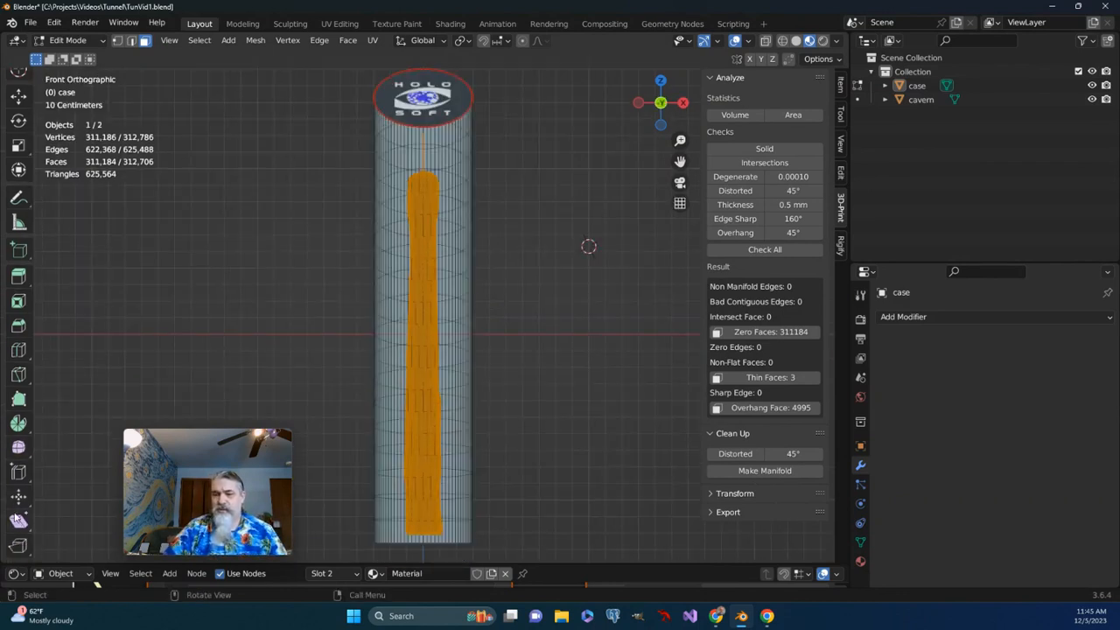
mouse_move(18, 497)
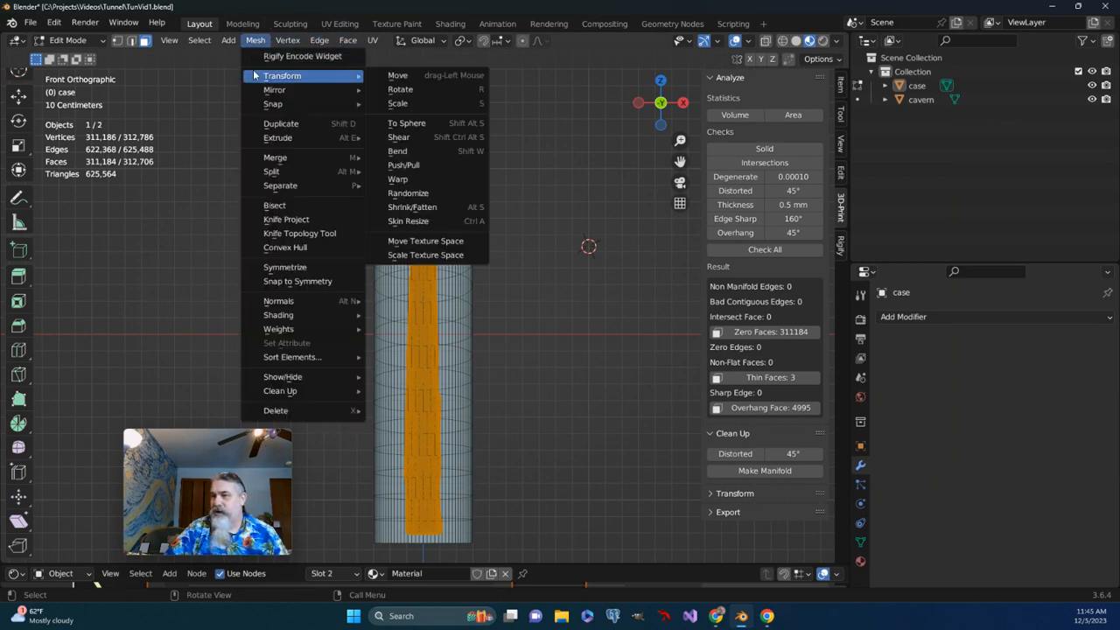
mouse_move(403, 164)
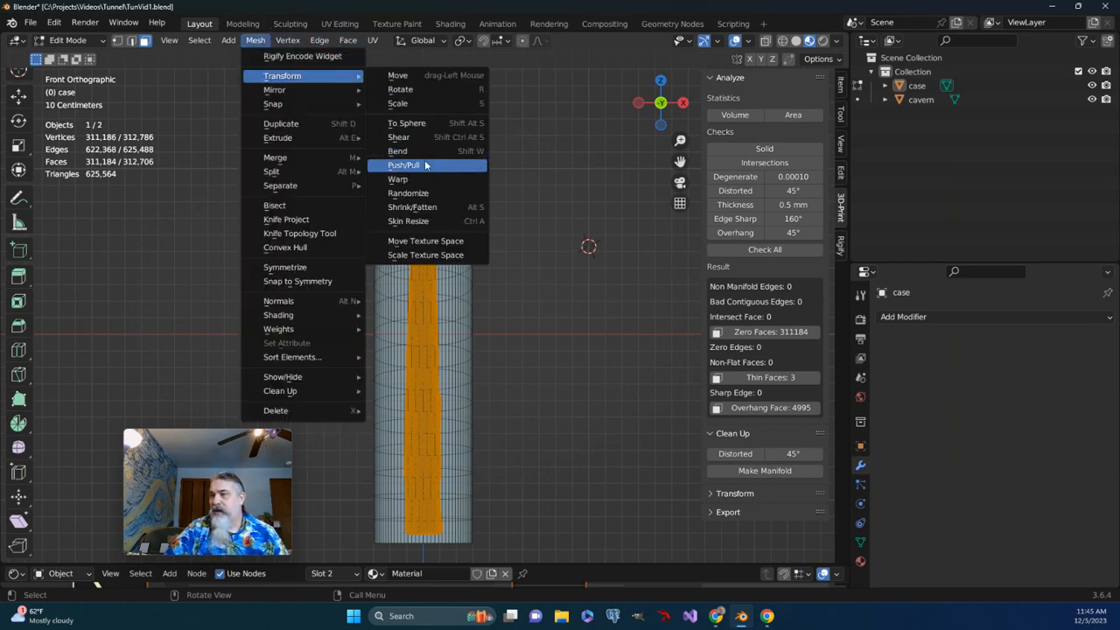
Push/Pull the selected cavity faces outward 1.2 mm constrained to X.
click(406, 164)
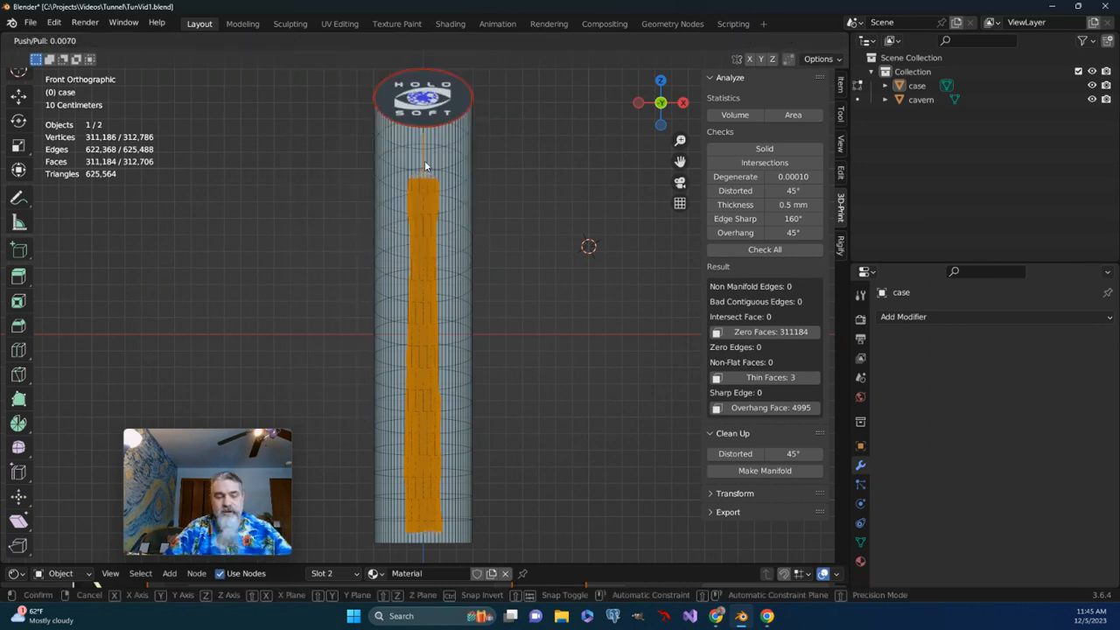
key(x)
text(1.2)
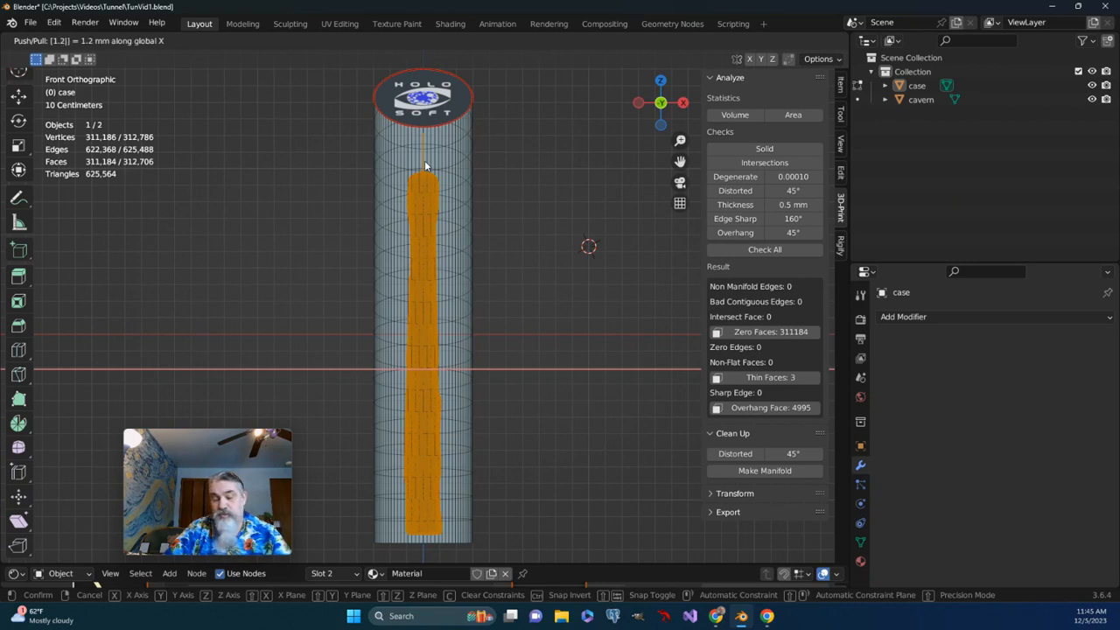
click(423, 161)
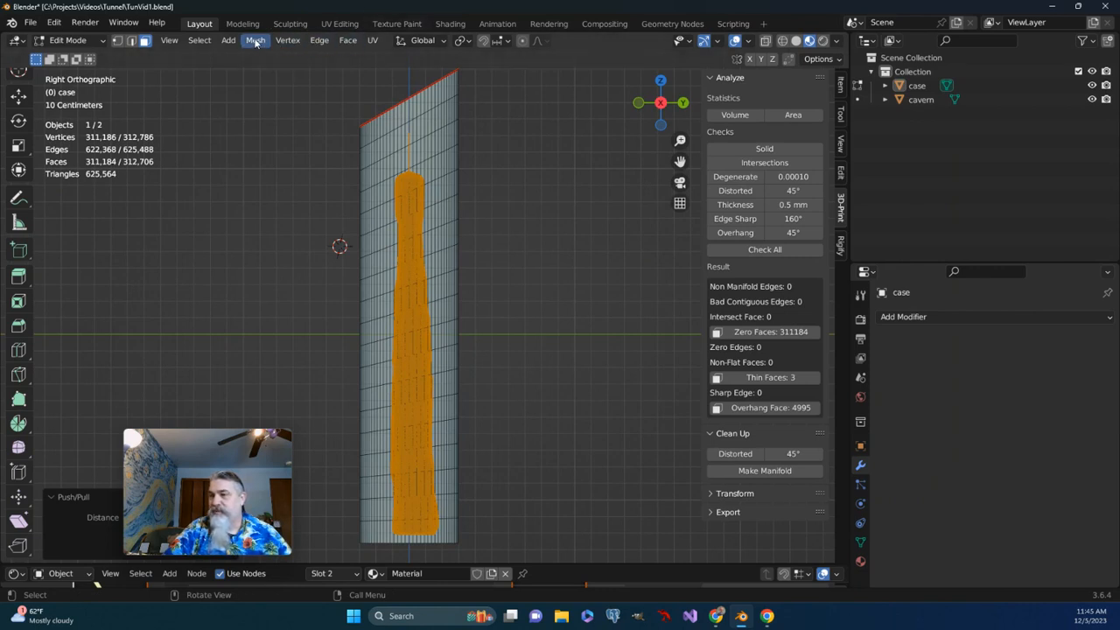
Push/Pull the cavity faces outward by 1 along Y from the Mesh menu.
click(255, 40)
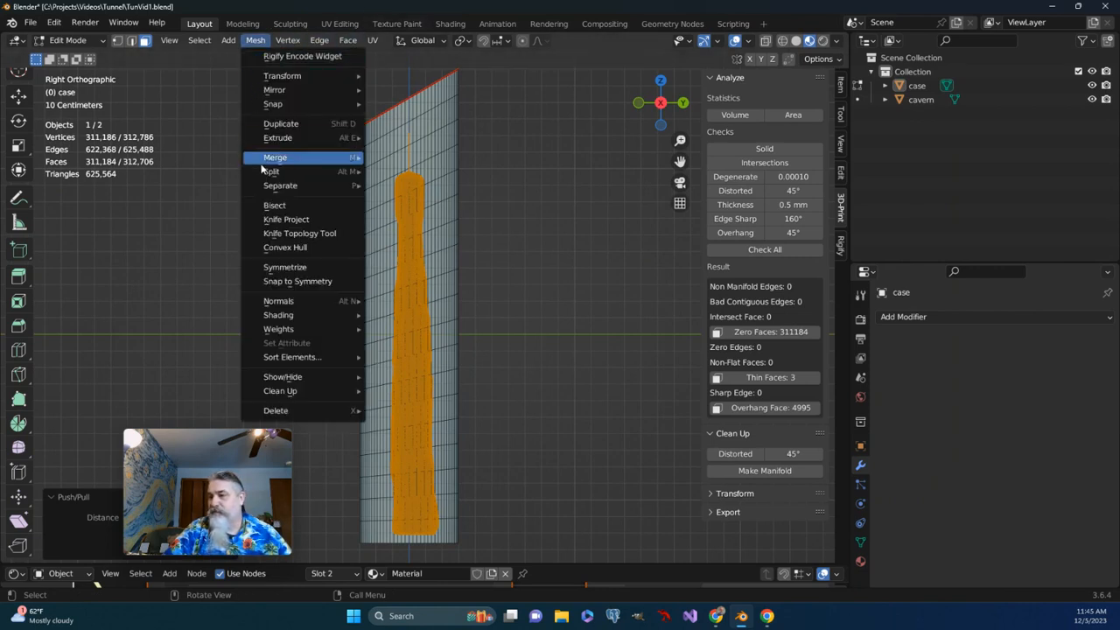
mouse_move(274, 89)
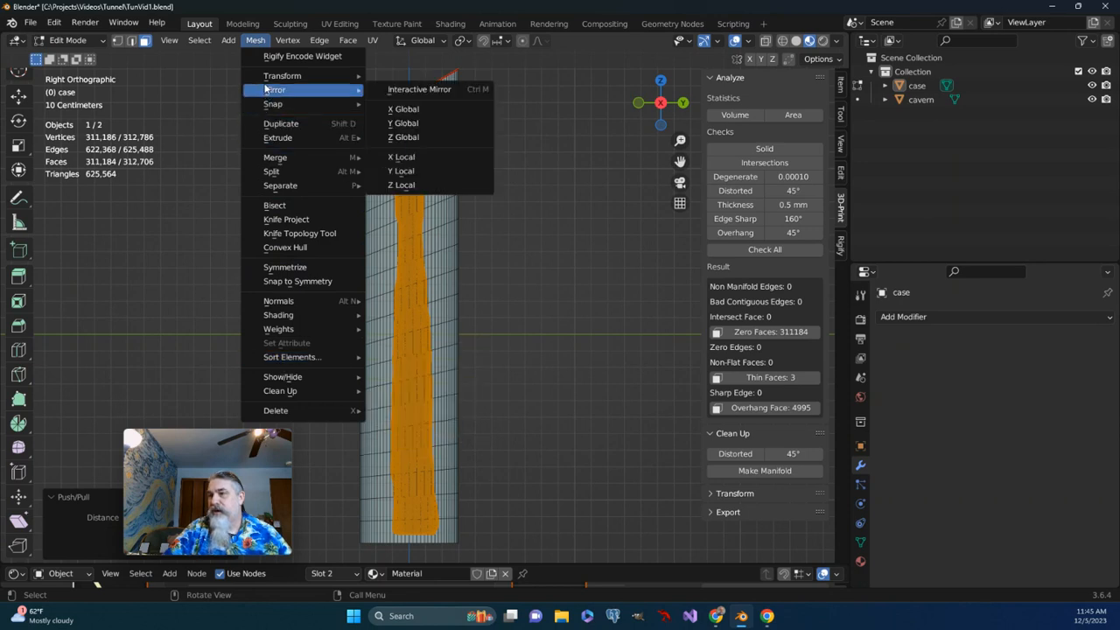
mouse_move(282, 75)
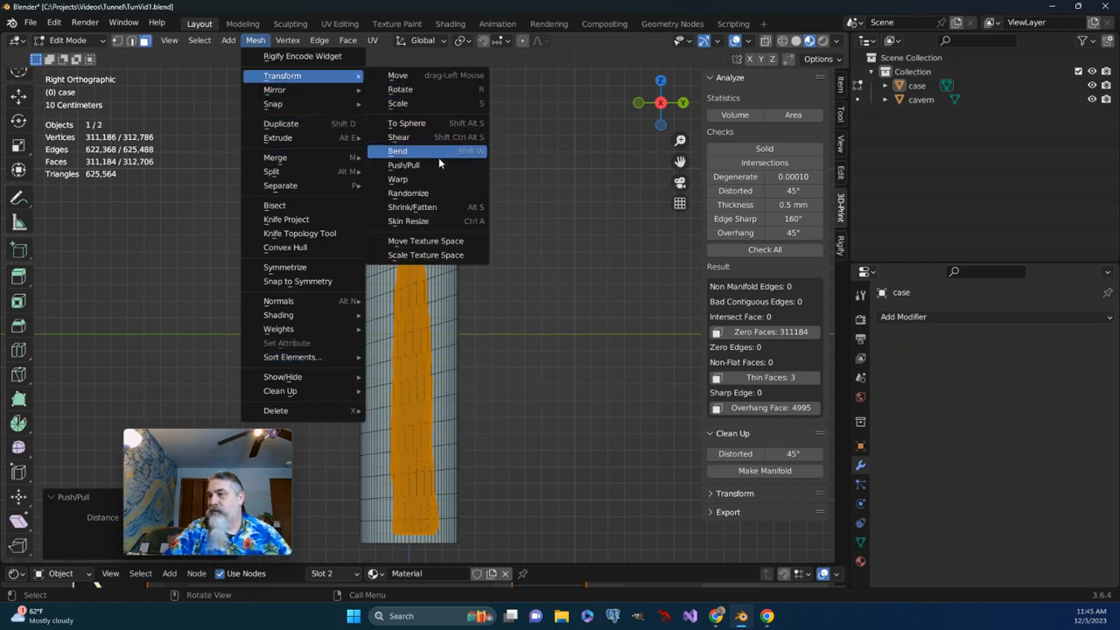
click(402, 164)
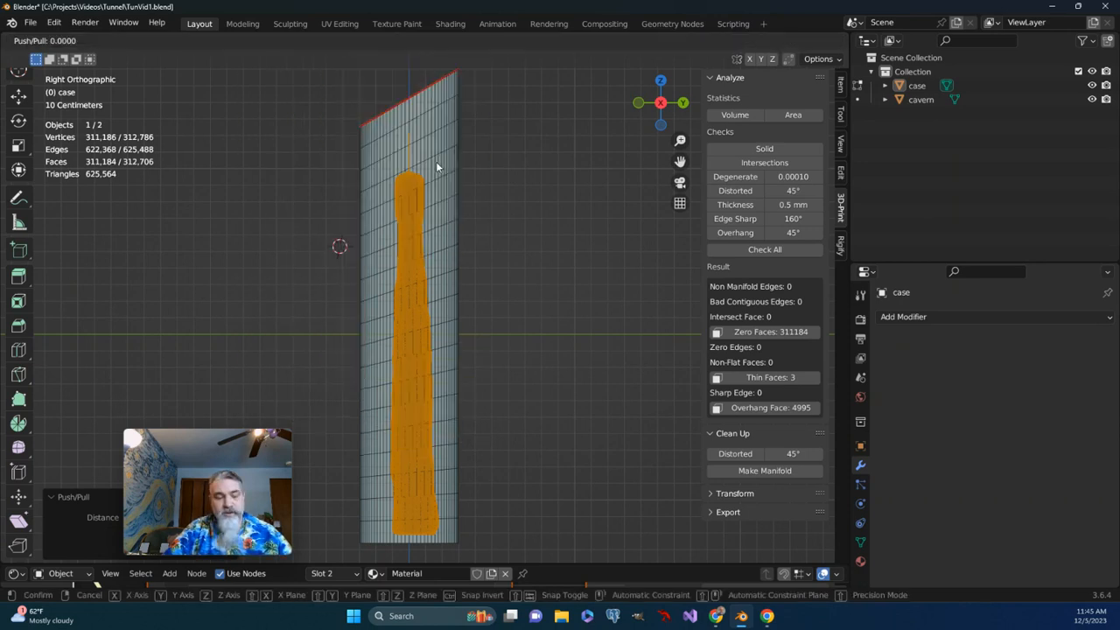
key(y)
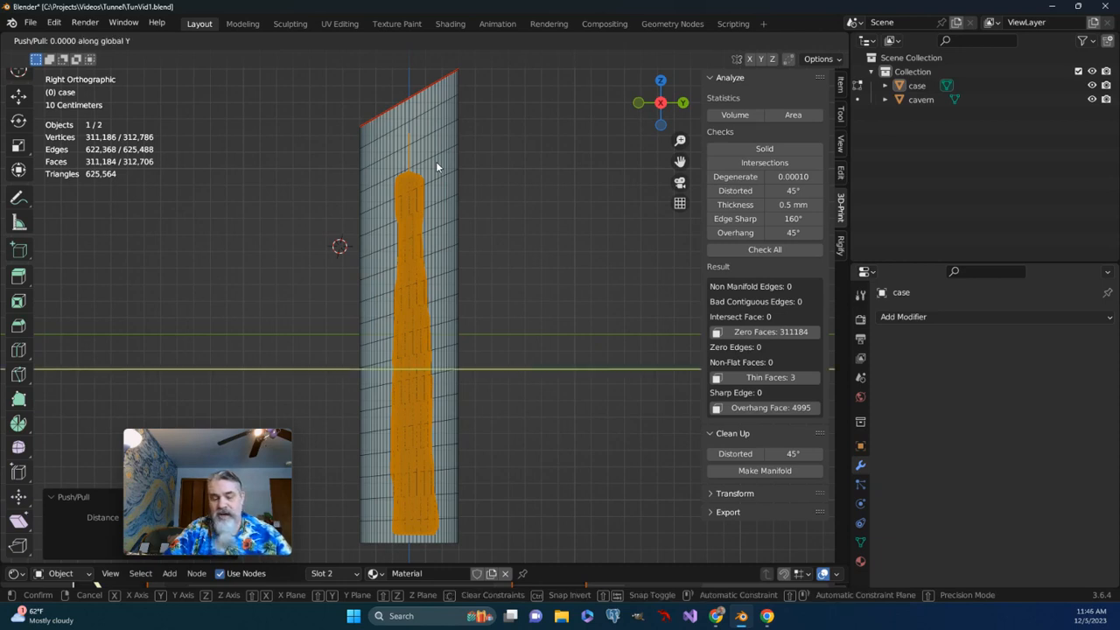
text(1)
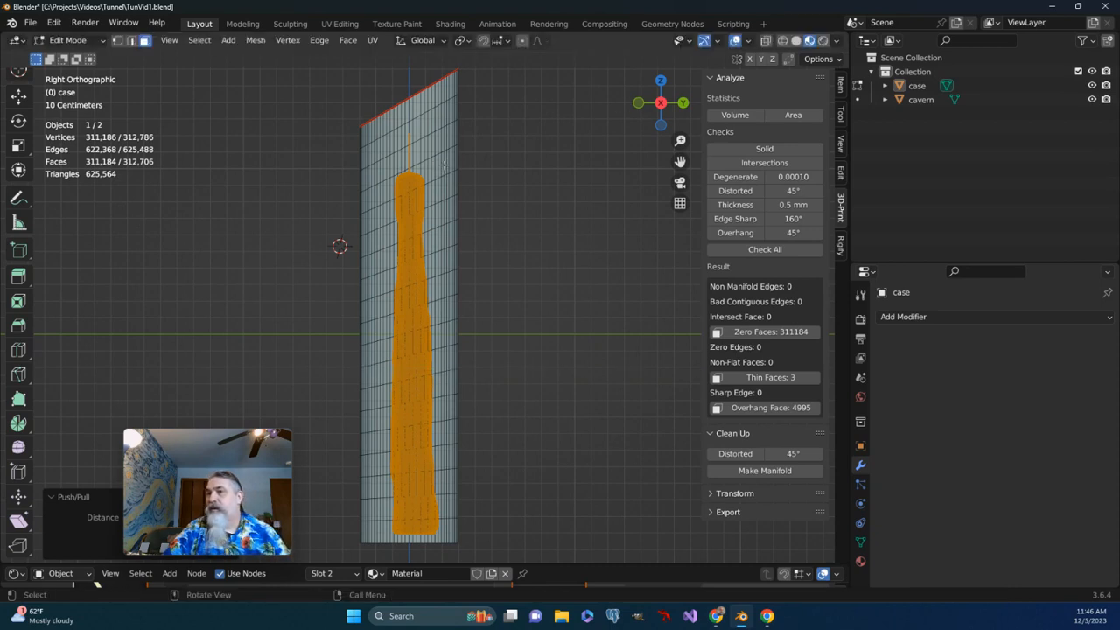
mouse_move(103, 43)
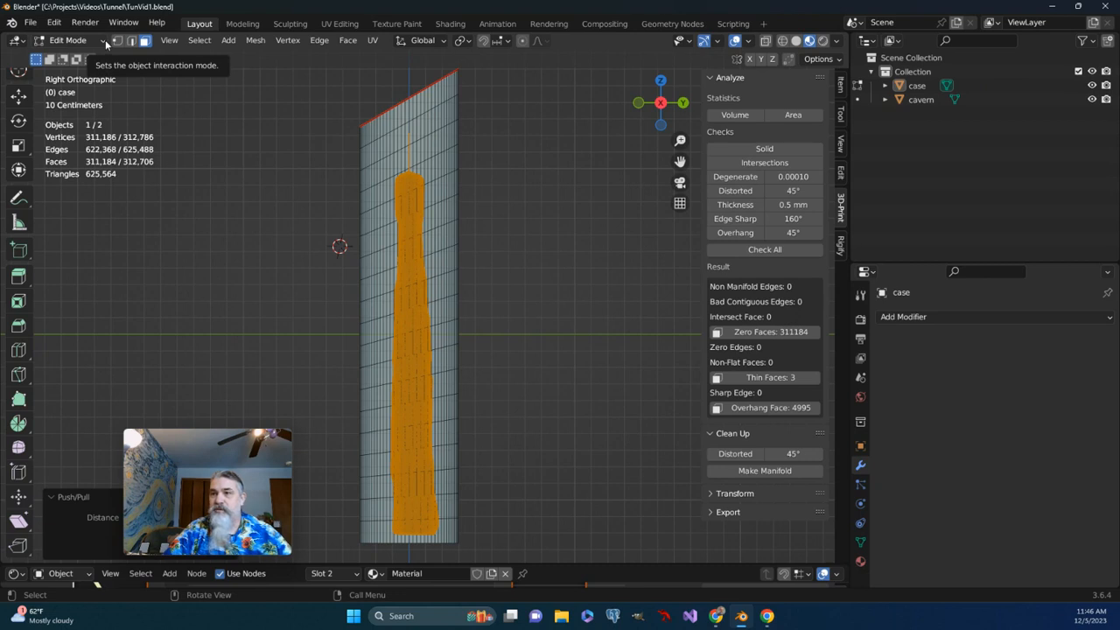
Return to Object Mode and zoom in on the cavern inside the translucent case.
click(67, 41)
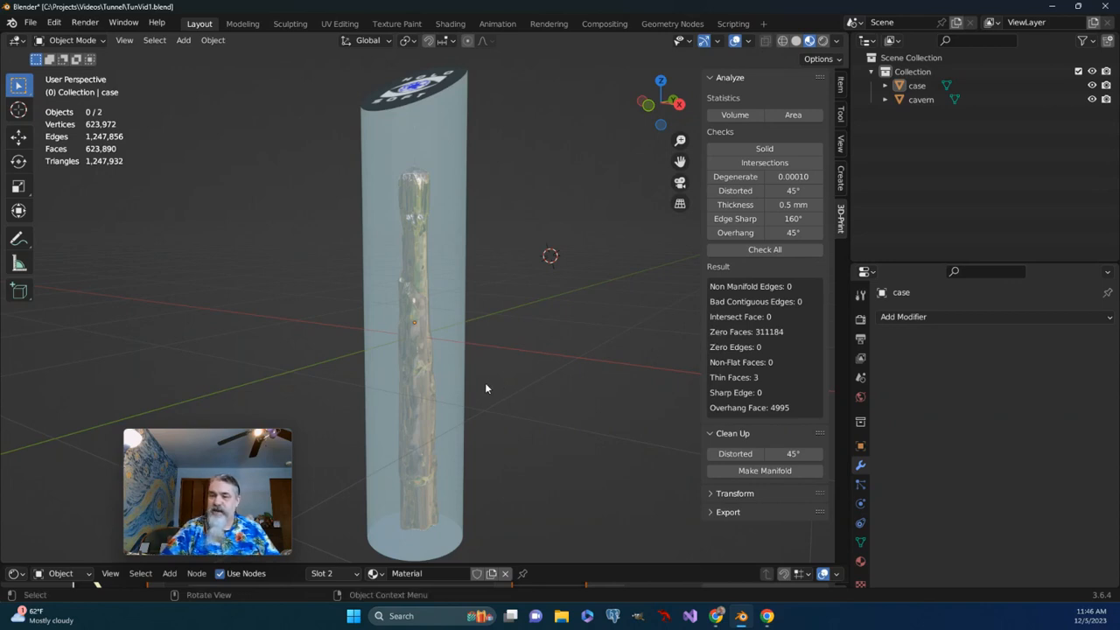
mouse_move(420, 357)
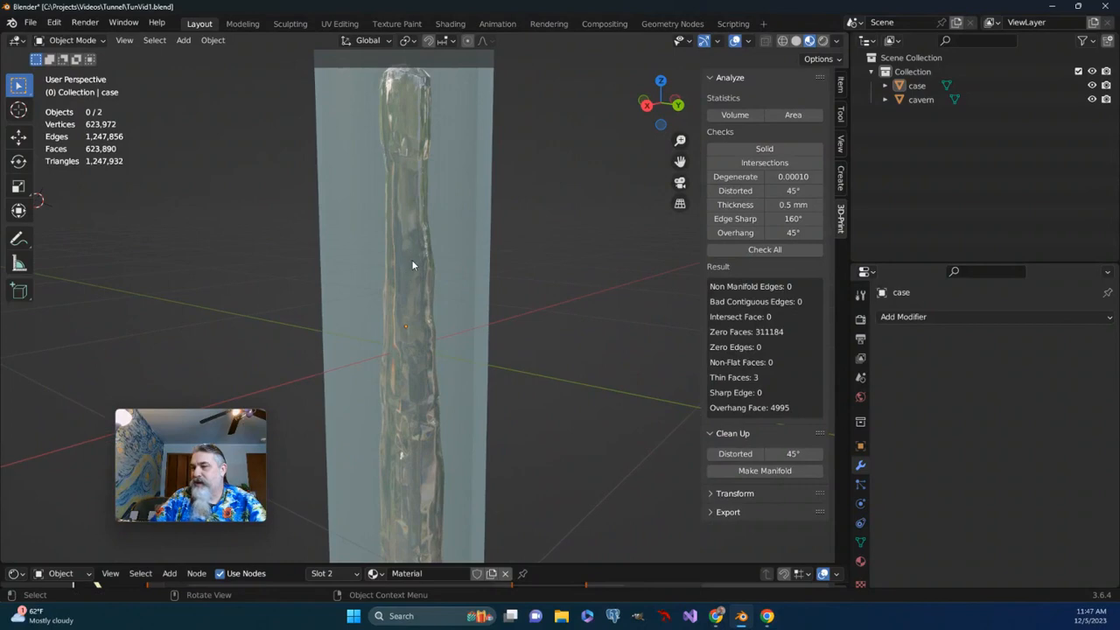
mouse_move(392, 357)
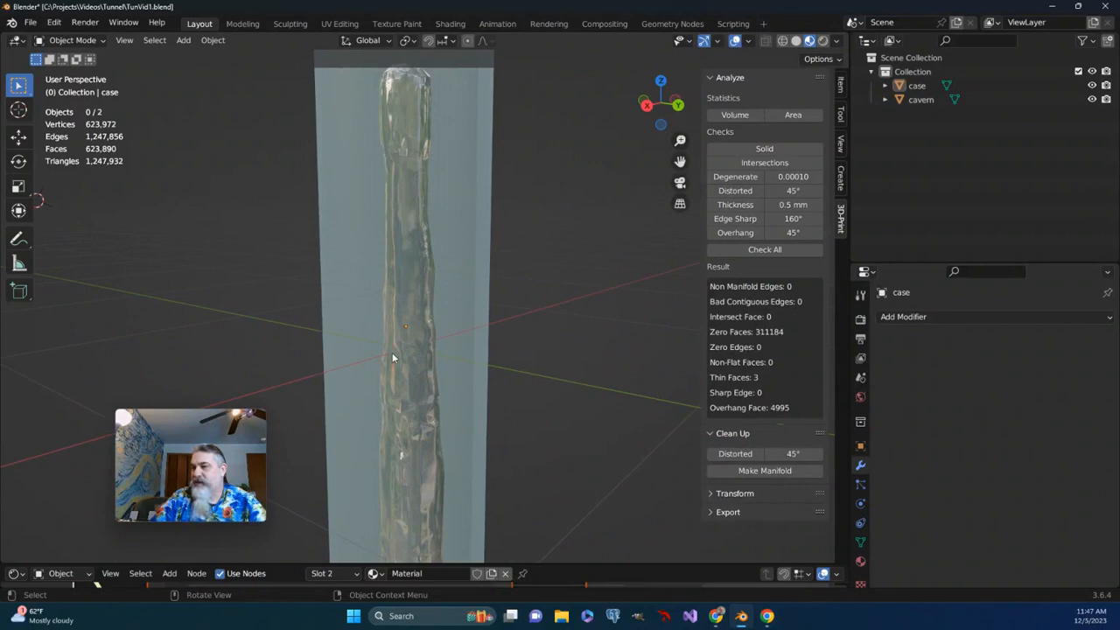
drag(406, 350, 420, 332)
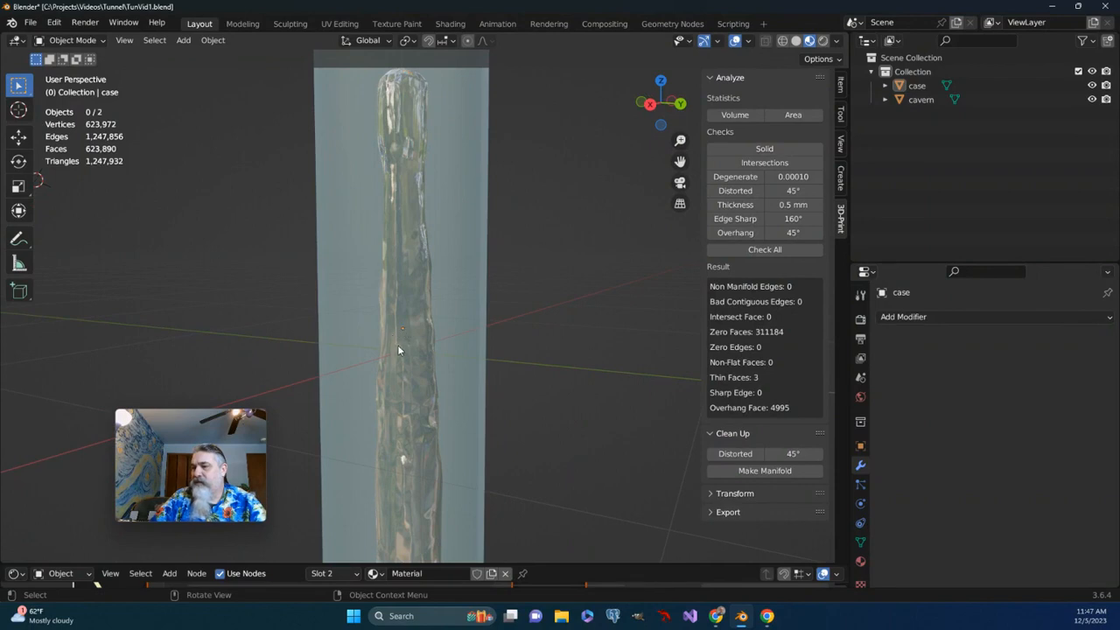
mouse_move(406, 340)
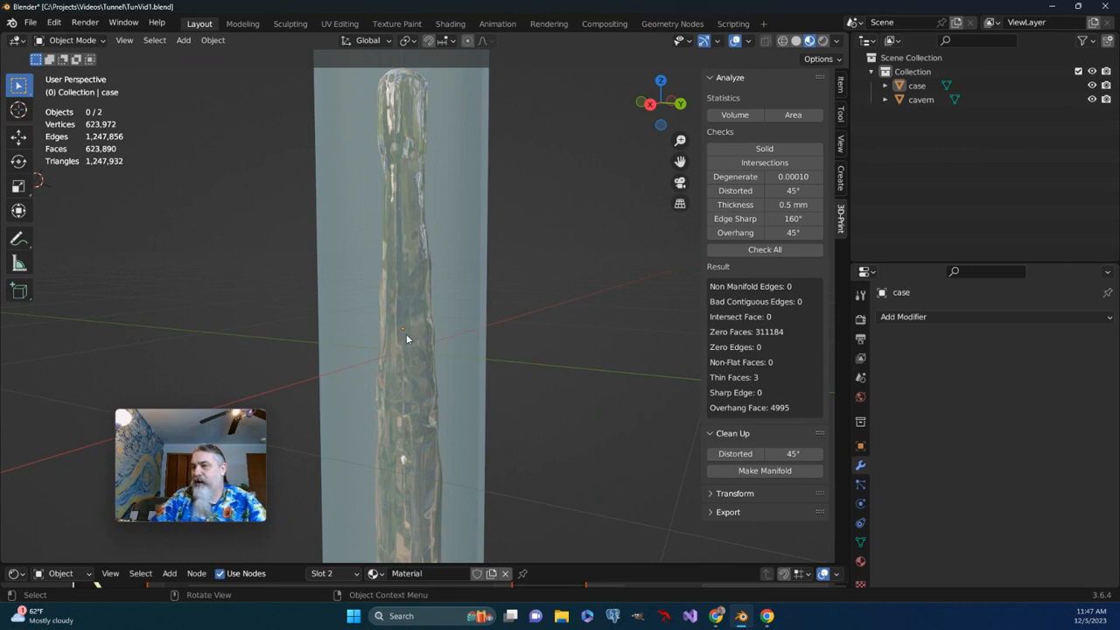
mouse_move(376, 234)
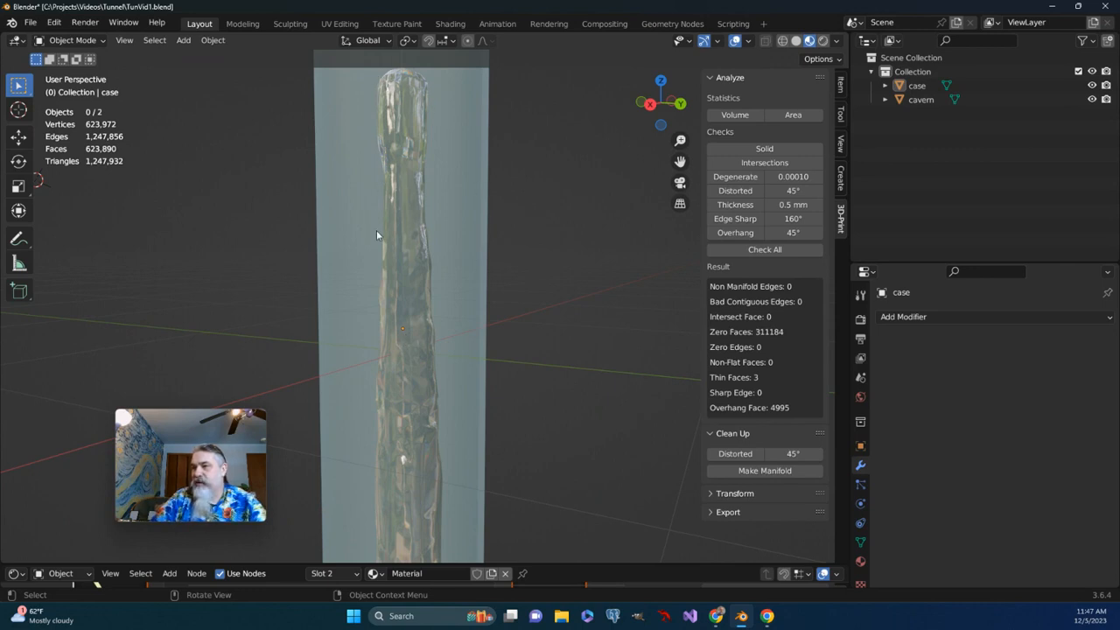
mouse_move(488, 430)
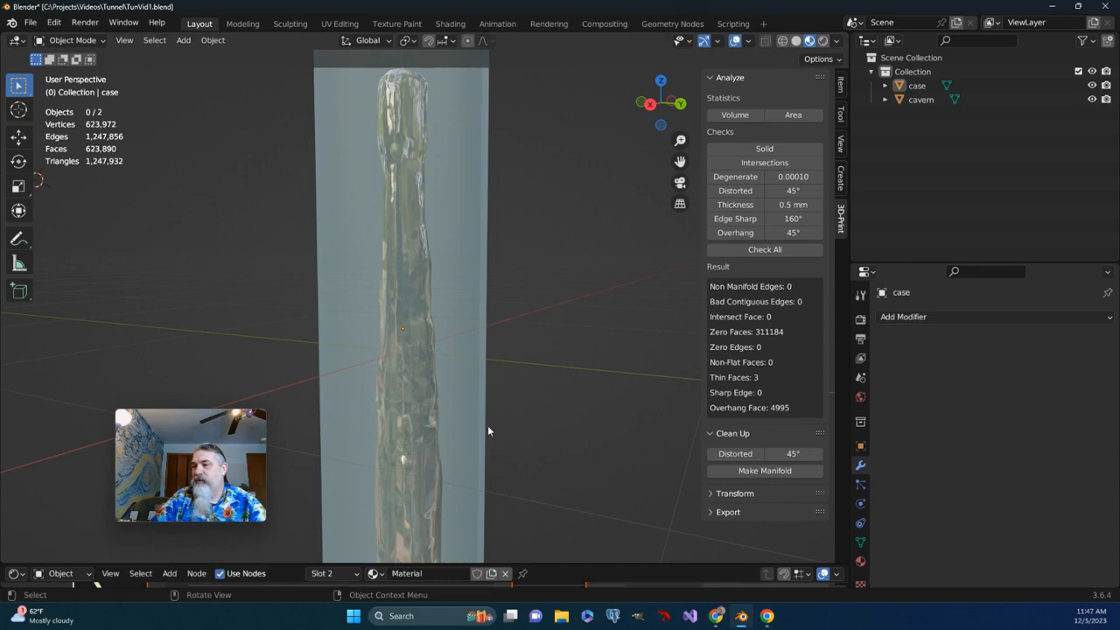
mouse_move(399, 295)
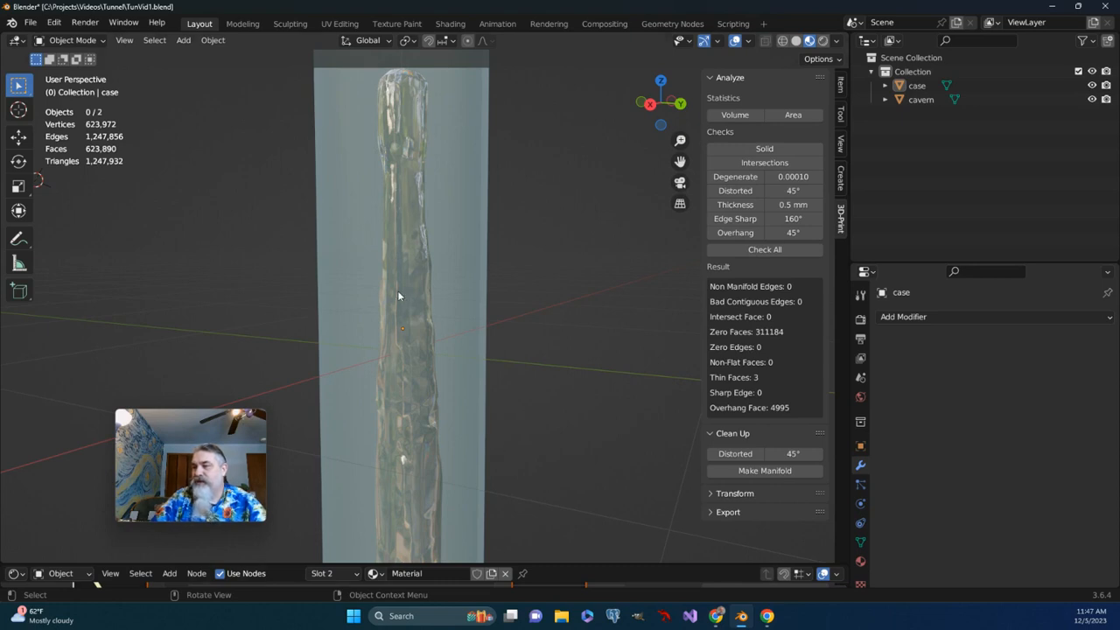
mouse_move(399, 240)
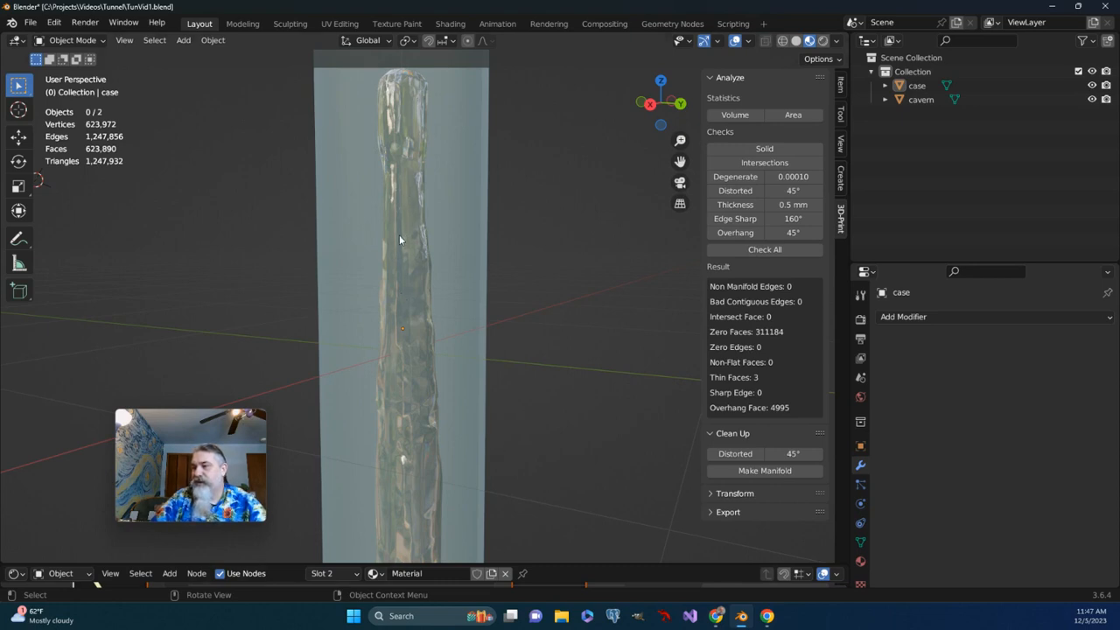